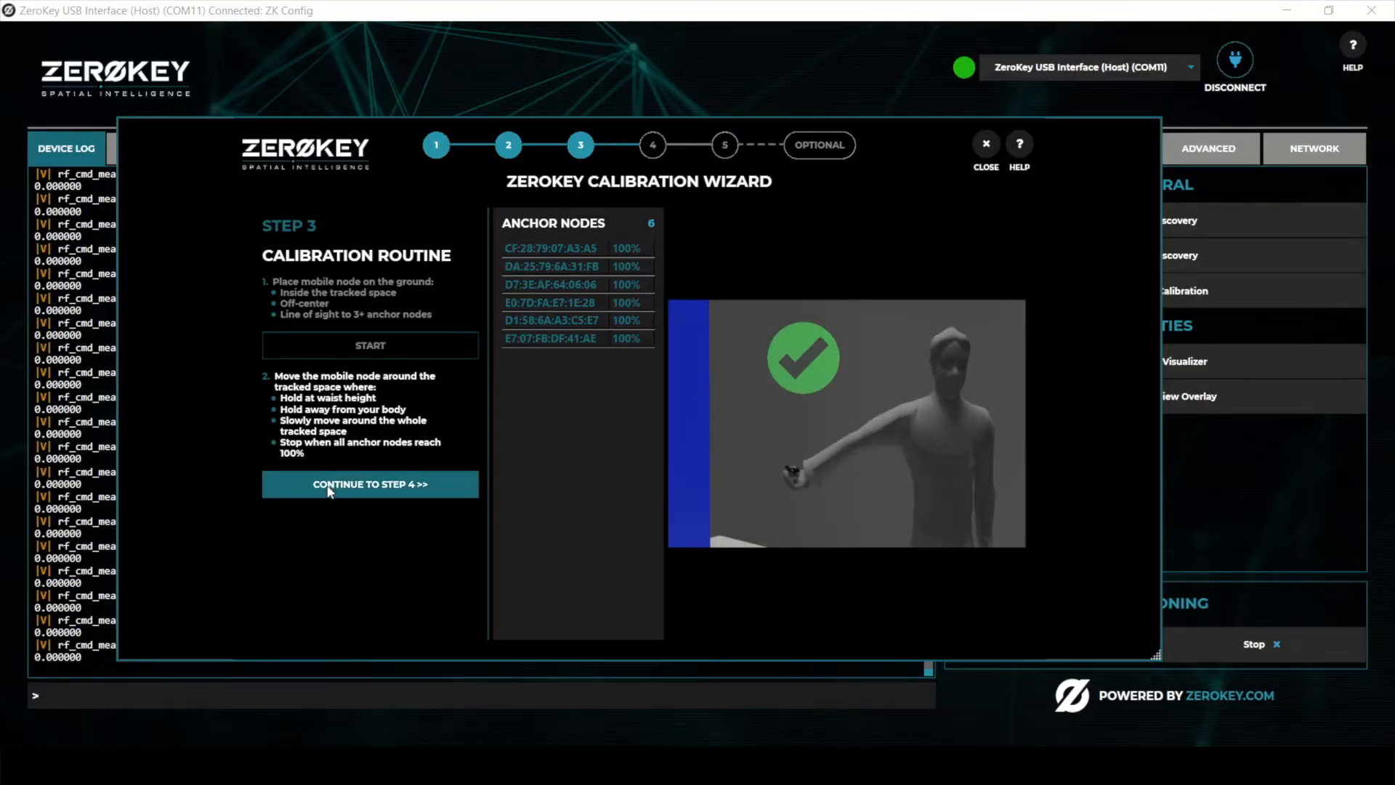
Advance to the Overall Report: calibration successful, all six anchors at 100%.
{"action": "left_click", "coordinate": [370, 484]}
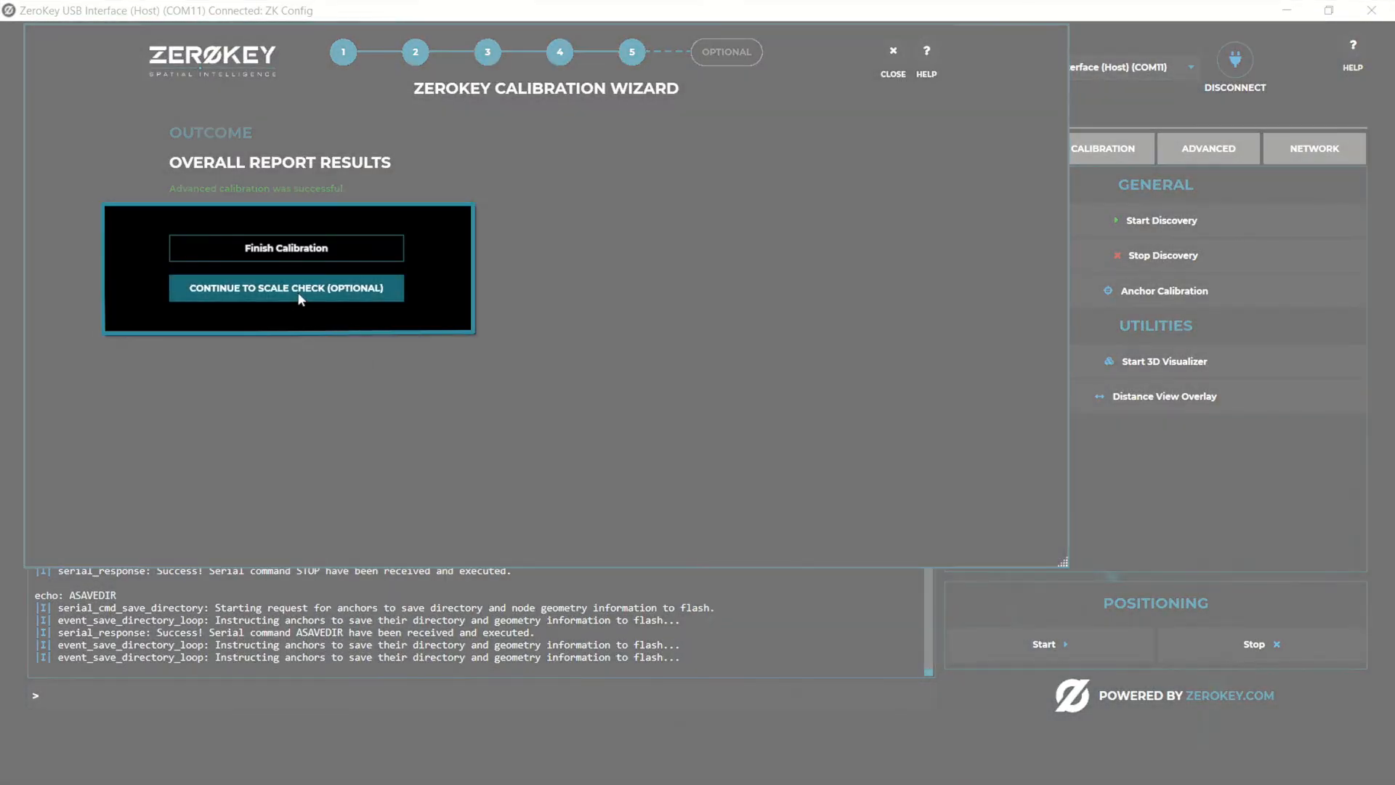
Record two ~0.99 m node-distance scale checks, tape rotated, then show anchors in 3D visualizer.
{"action": "left_click", "coordinate": [285, 288]}
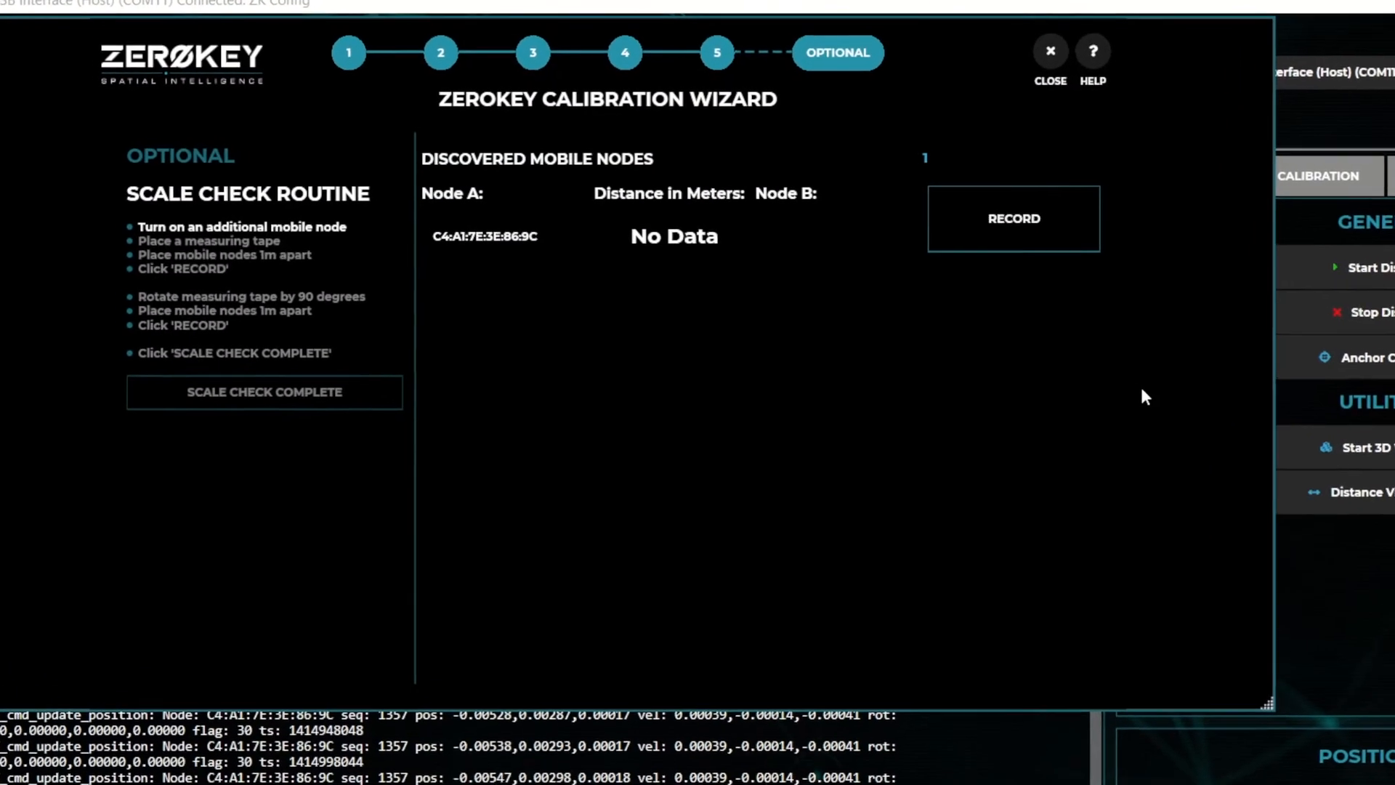
{"action": "left_click", "coordinate": [1014, 218]}
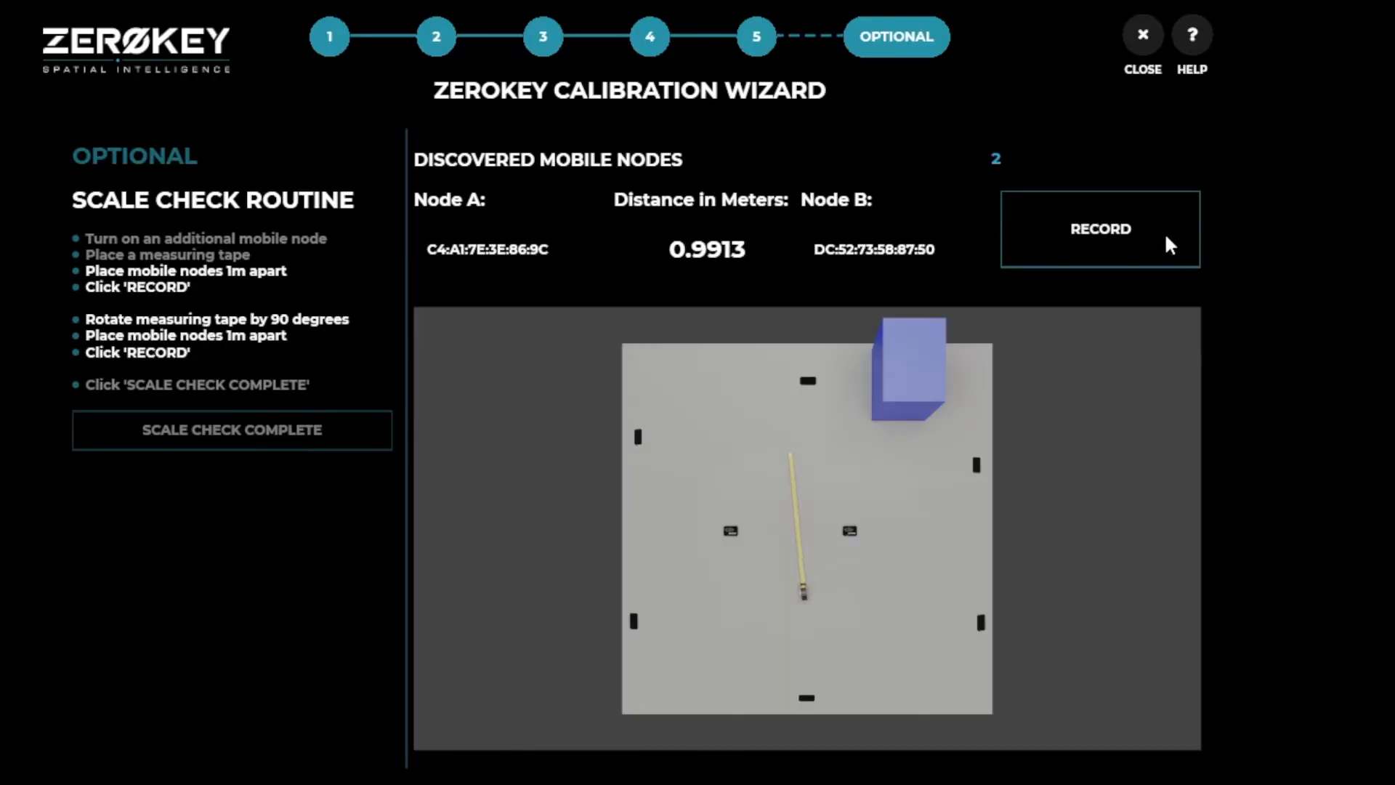
{"action": "left_click", "coordinate": [1099, 229]}
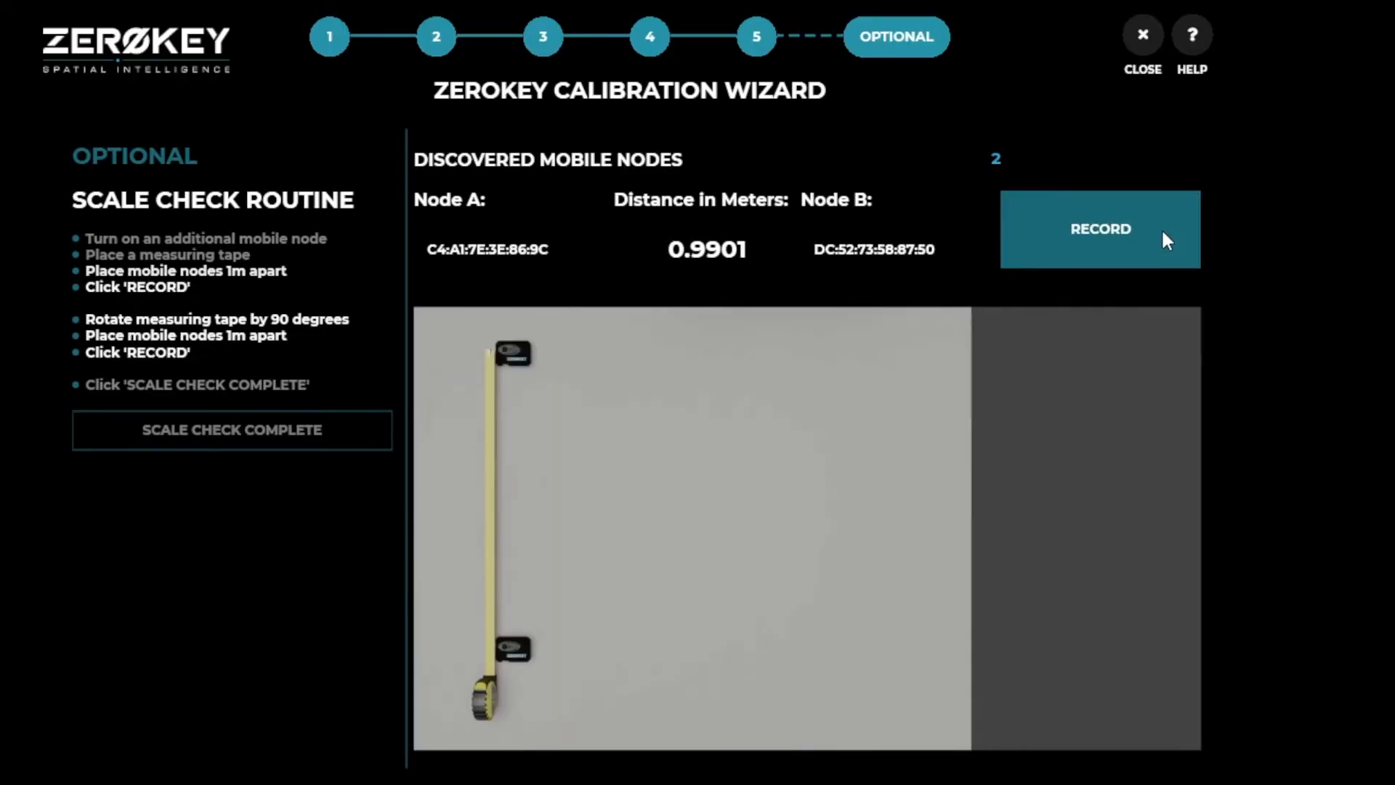
{"action": "left_click", "coordinate": [1099, 229]}
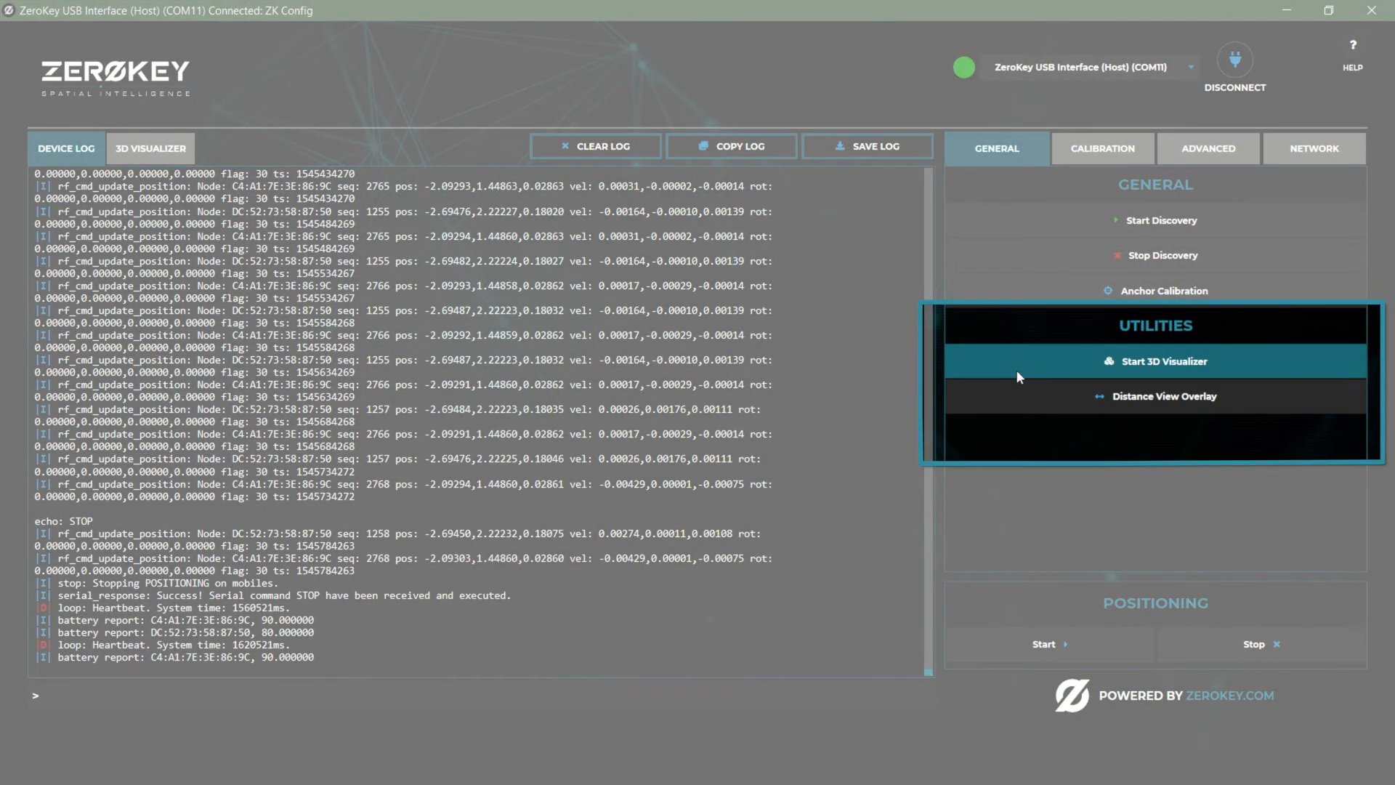
{"action": "left_click", "coordinate": [1161, 361]}
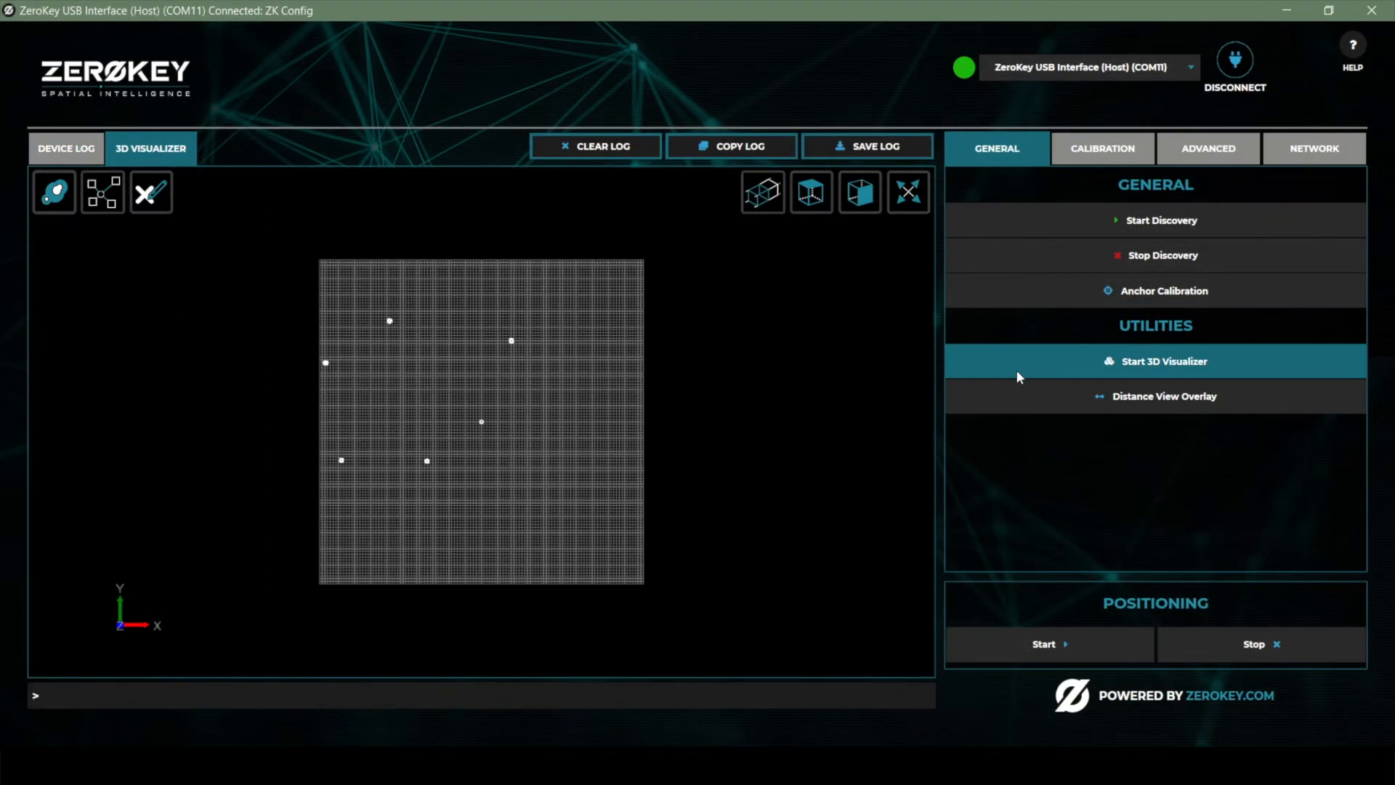